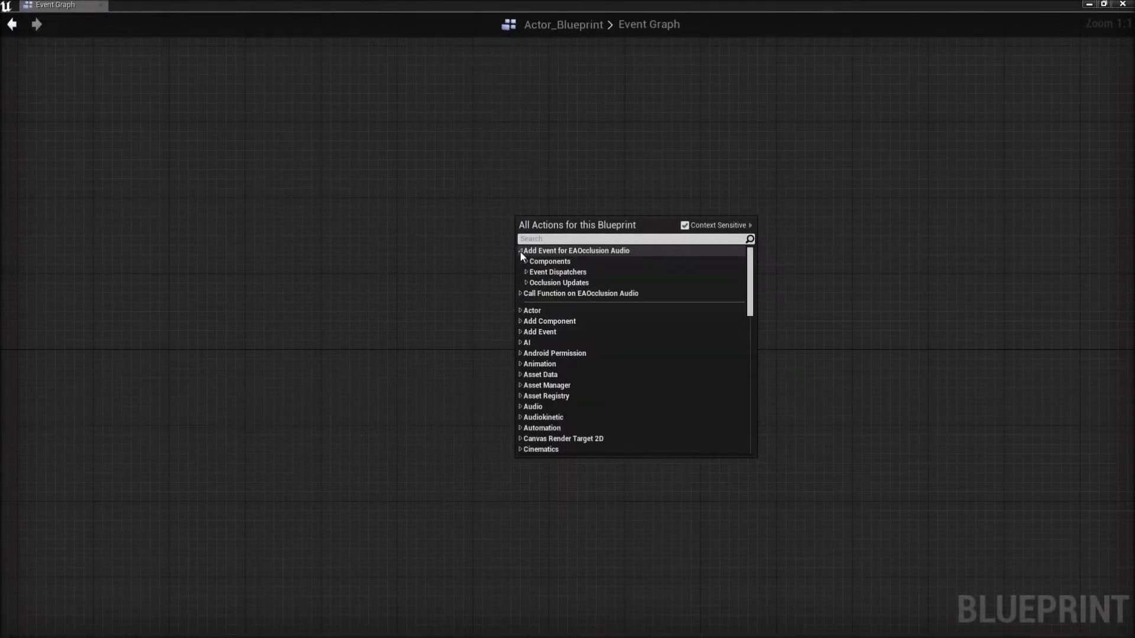
- Expand Occlusion Updates under EAOcclusion Audio to reveal the Add Occlusion Values event
left_click(557, 283)
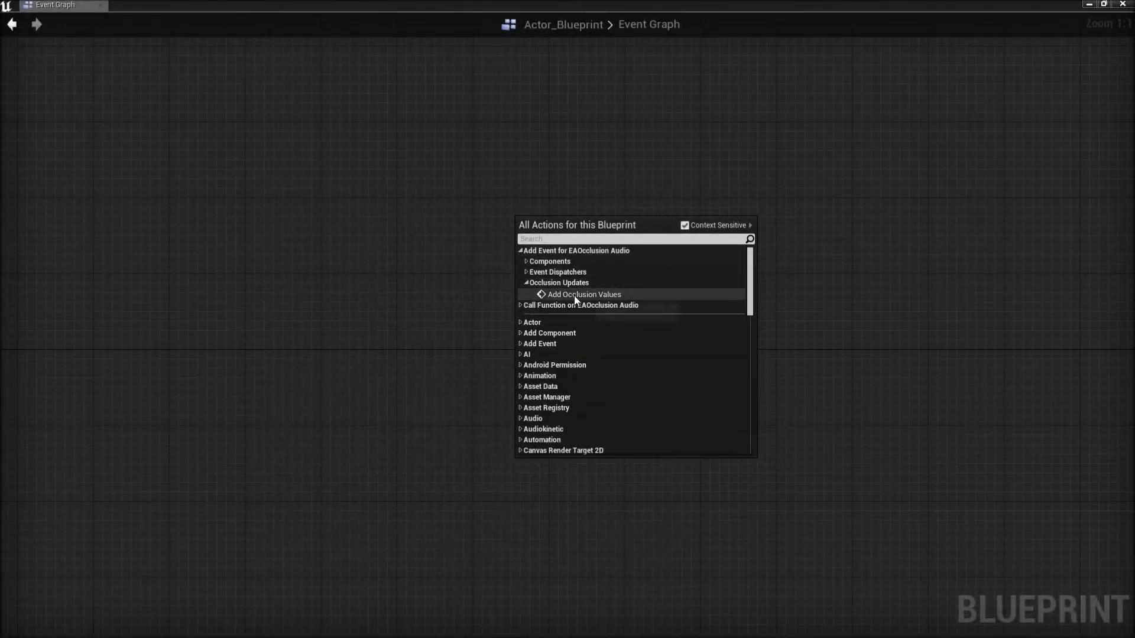